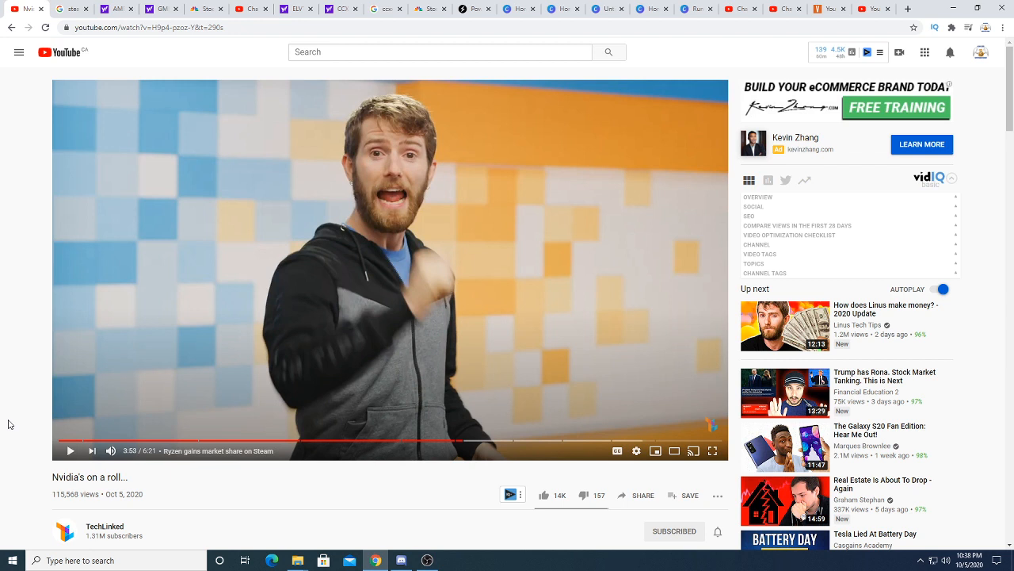
{"action": "mouse_move", "coordinate": [204, 382]}
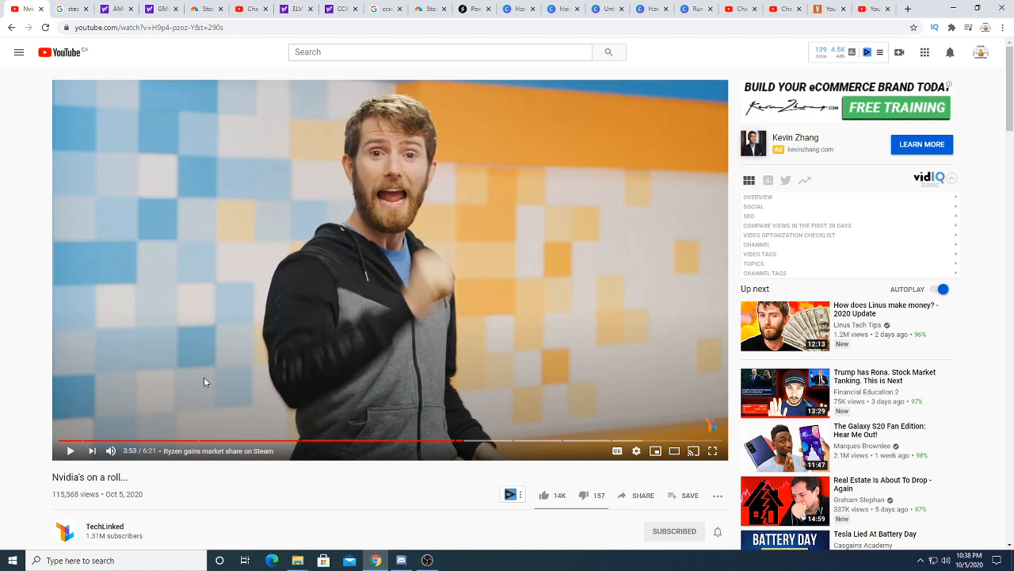
{"action": "mouse_move", "coordinate": [366, 328]}
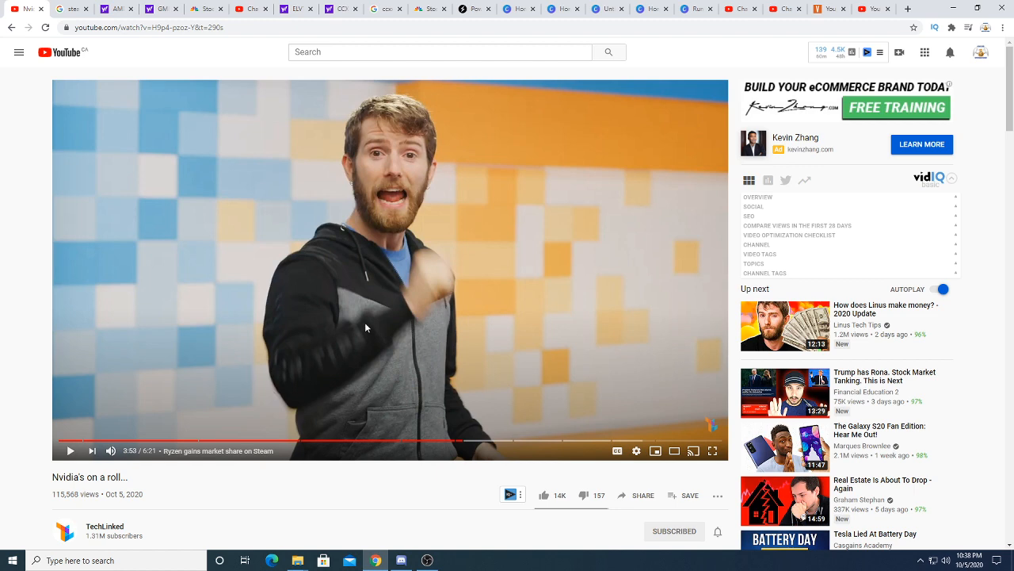
Resume the Nvidia video and scroll through the page while it plays
{"action": "left_click", "coordinate": [70, 450]}
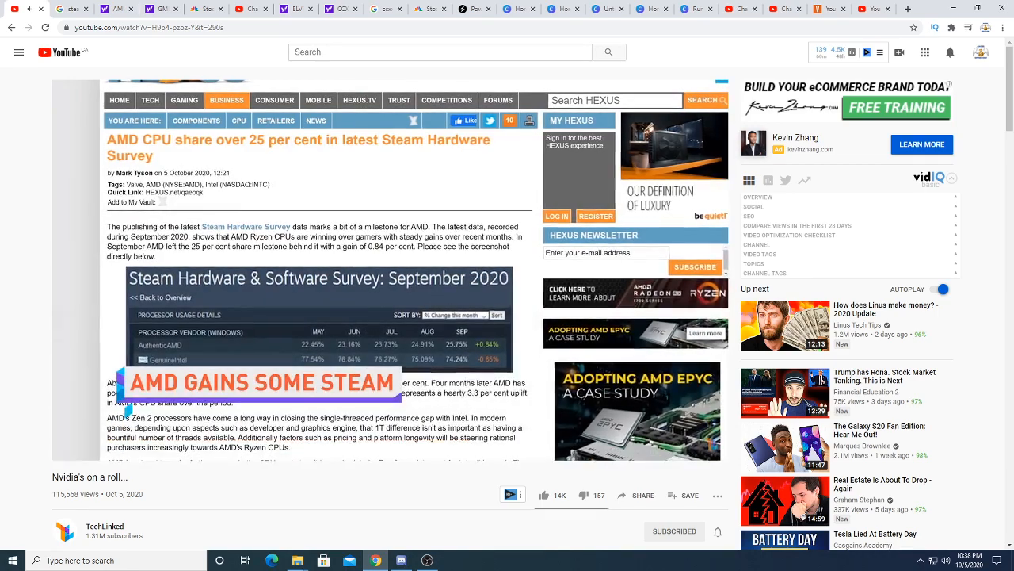
{"action": "scroll", "scroll_direction": "down", "scroll_amount": 3}
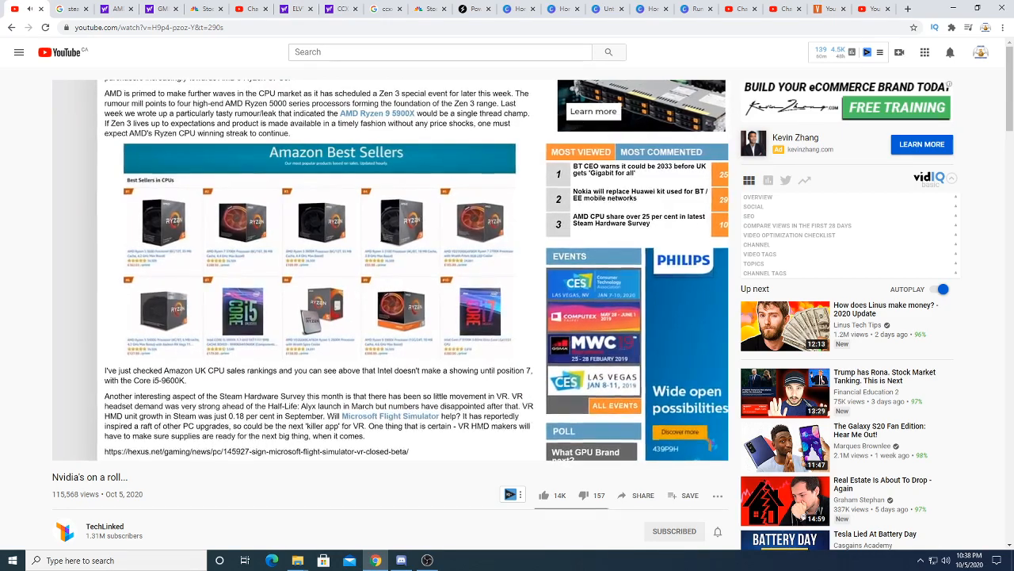
{"action": "scroll", "scroll_direction": "down", "scroll_amount": 3}
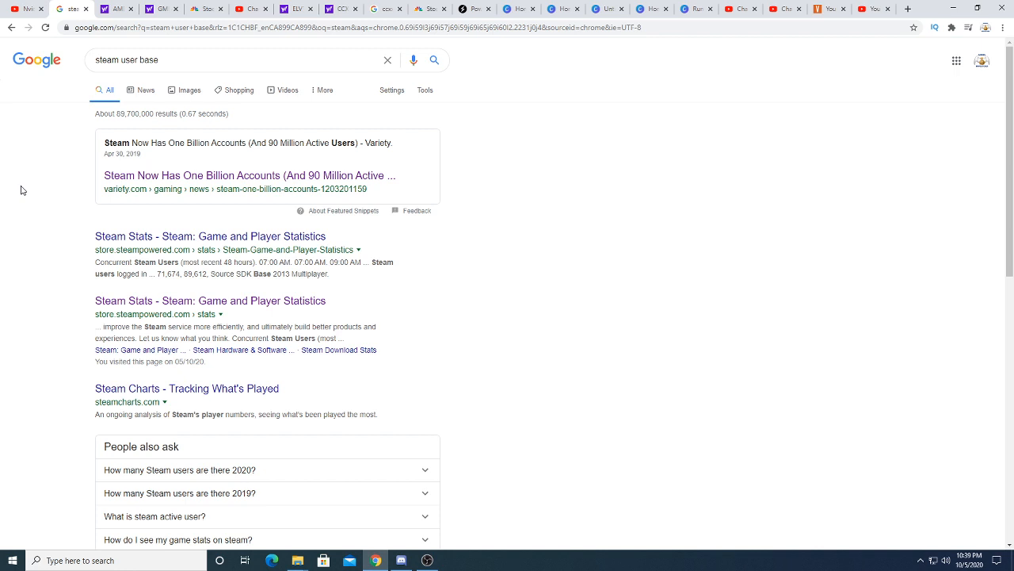
{"action": "mouse_move", "coordinate": [250, 174]}
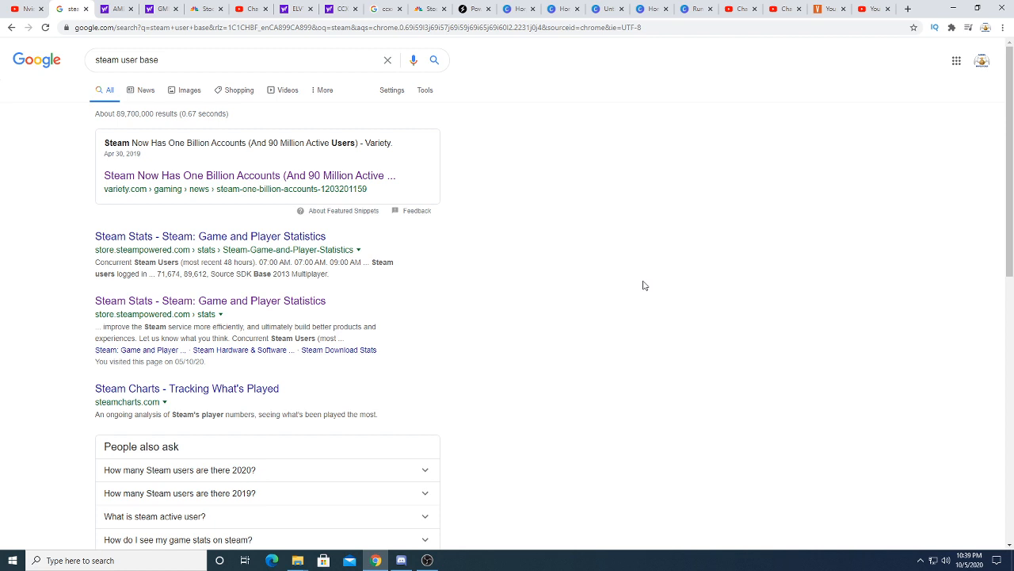
{"action": "mouse_move", "coordinate": [6, 309]}
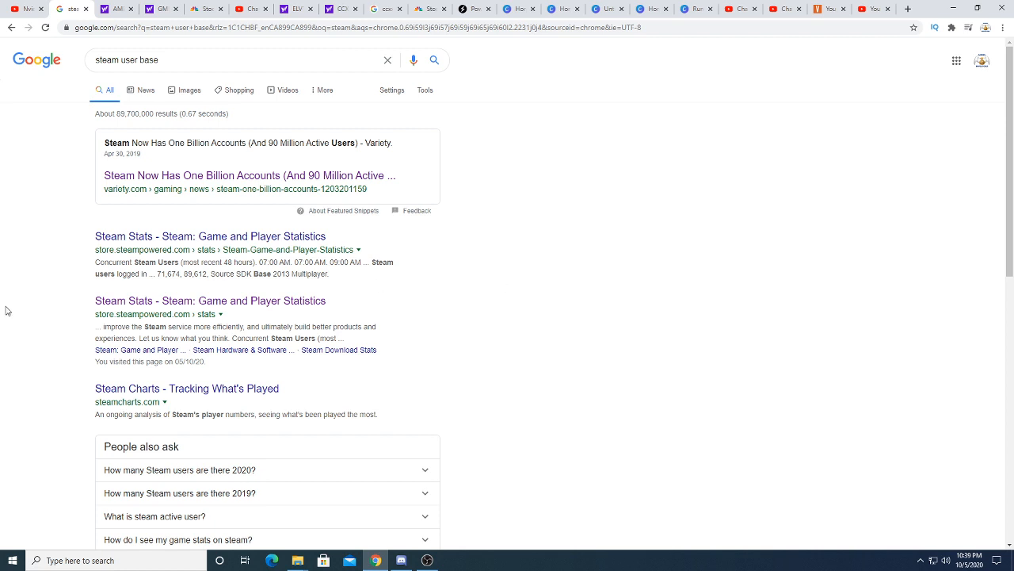
{"action": "mouse_move", "coordinate": [13, 561]}
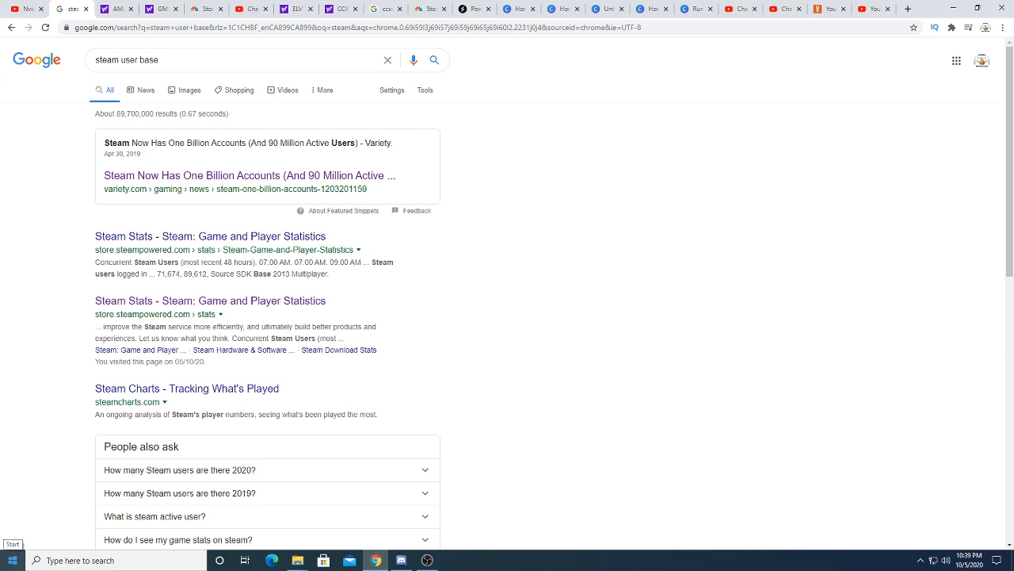
Launch the Calculator app from the Start menu
{"action": "left_click", "coordinate": [13, 561]}
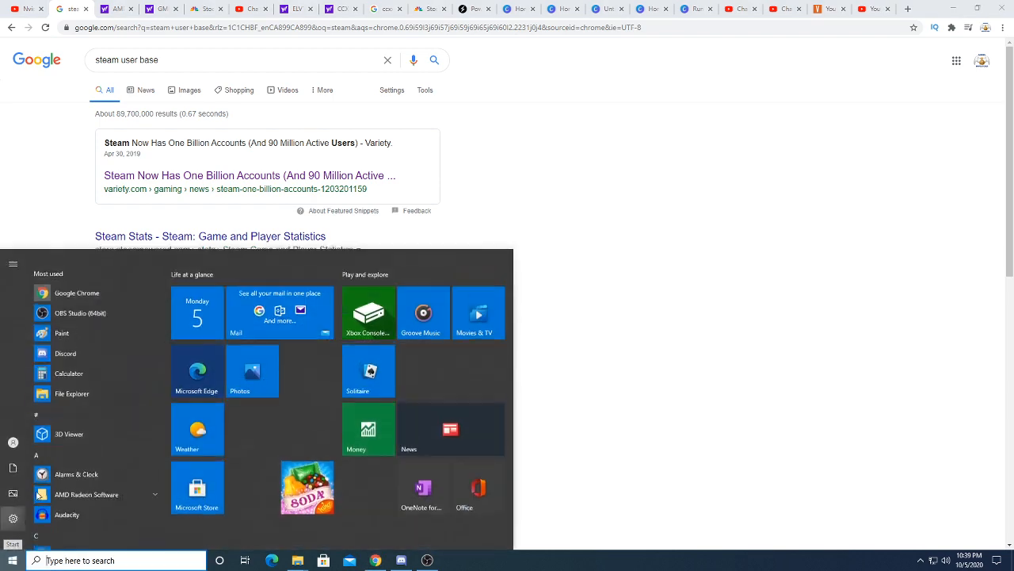
{"action": "left_click", "coordinate": [69, 374]}
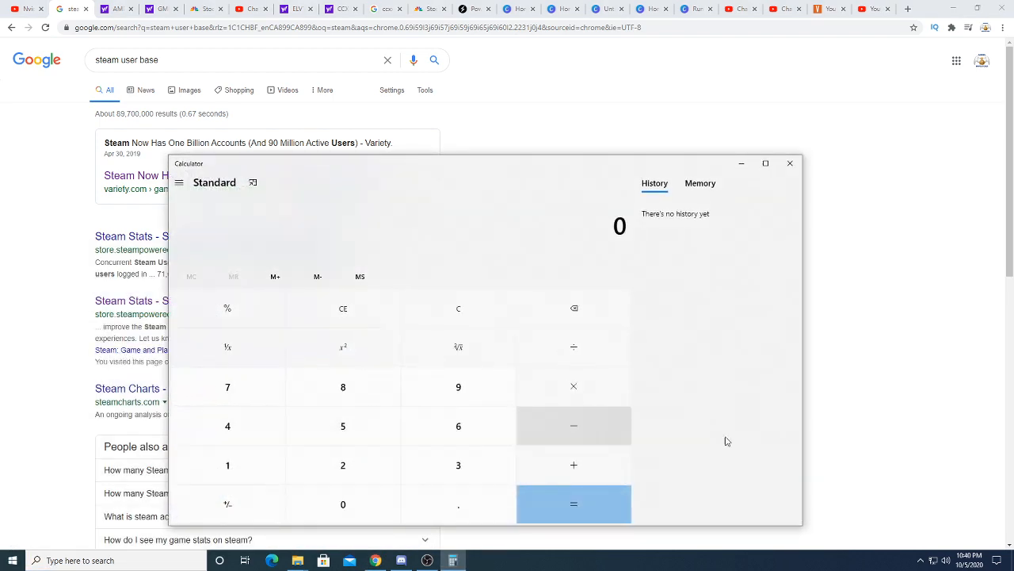
{"action": "mouse_move", "coordinate": [869, 449]}
{"action": "type", "text": "9"}
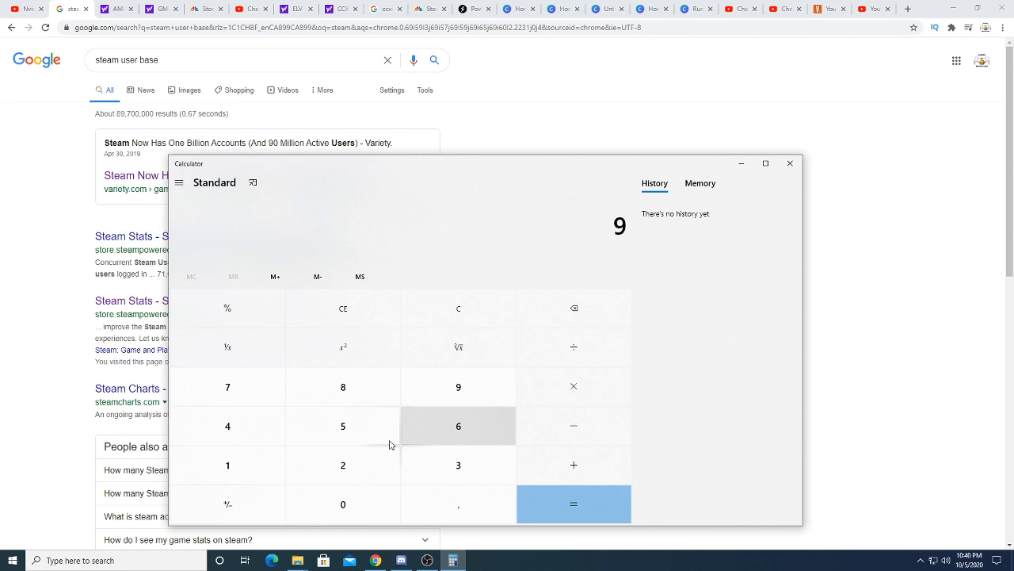
Enter 90,000,000 multiplied by 0.03 in the calculator
{"action": "left_click", "coordinate": [342, 504]}
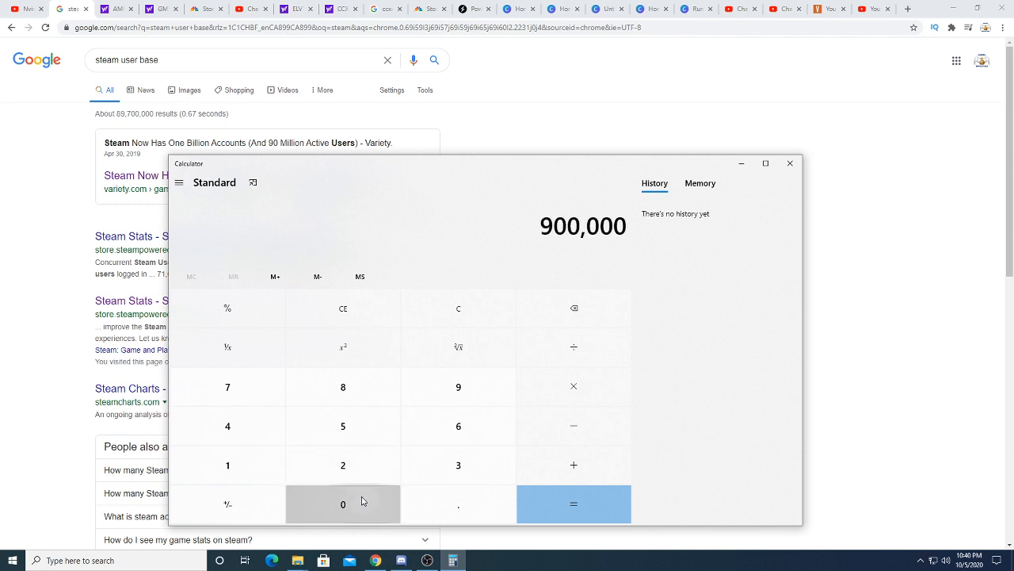
{"action": "left_click", "coordinate": [343, 504]}
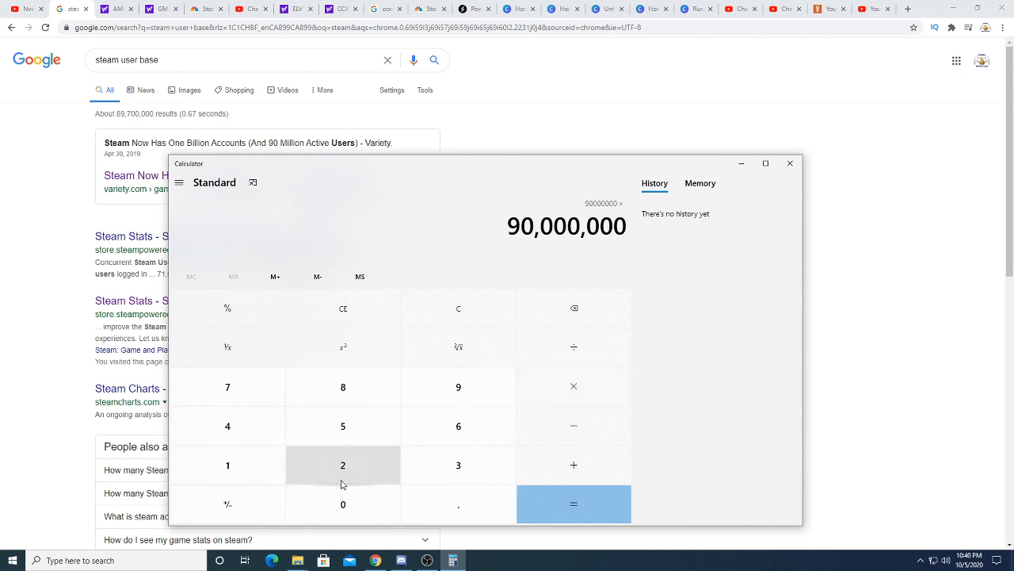
{"action": "mouse_move", "coordinate": [342, 504]}
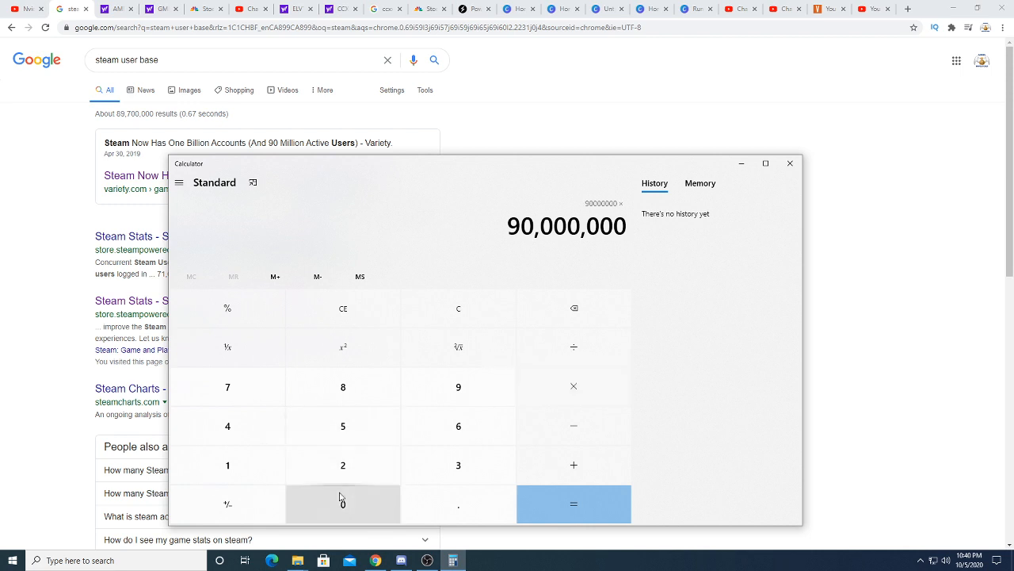
{"action": "left_click", "coordinate": [574, 504]}
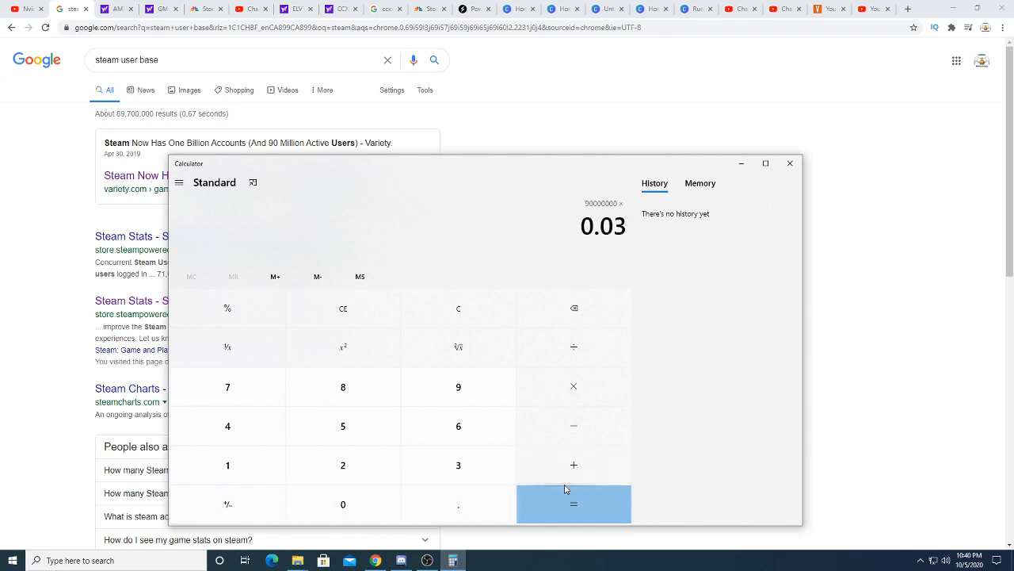
Compute 90,000,000 × 0.03 to get 2,700,000
{"action": "left_click", "coordinate": [574, 504]}
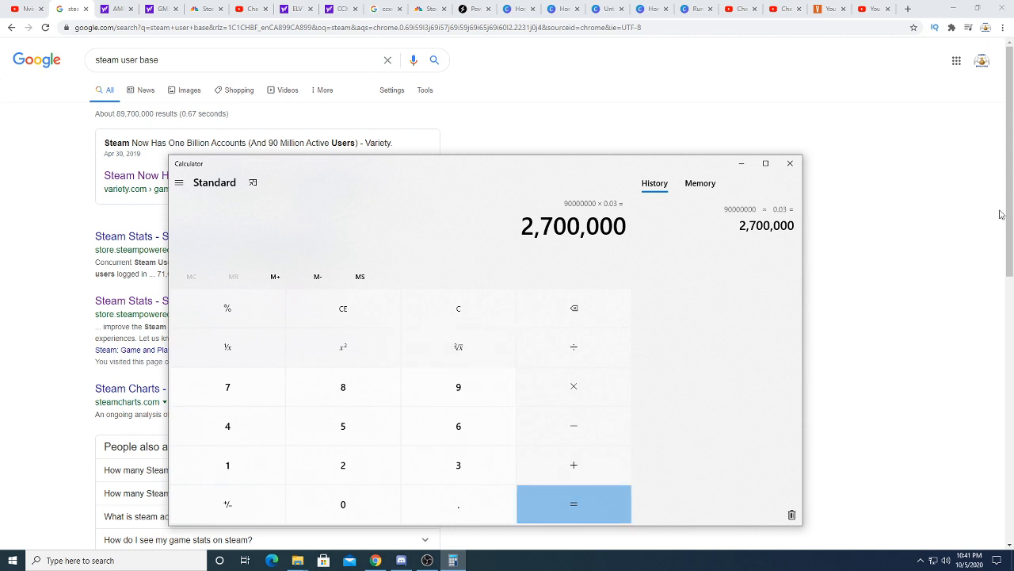
{"action": "mouse_move", "coordinate": [922, 225]}
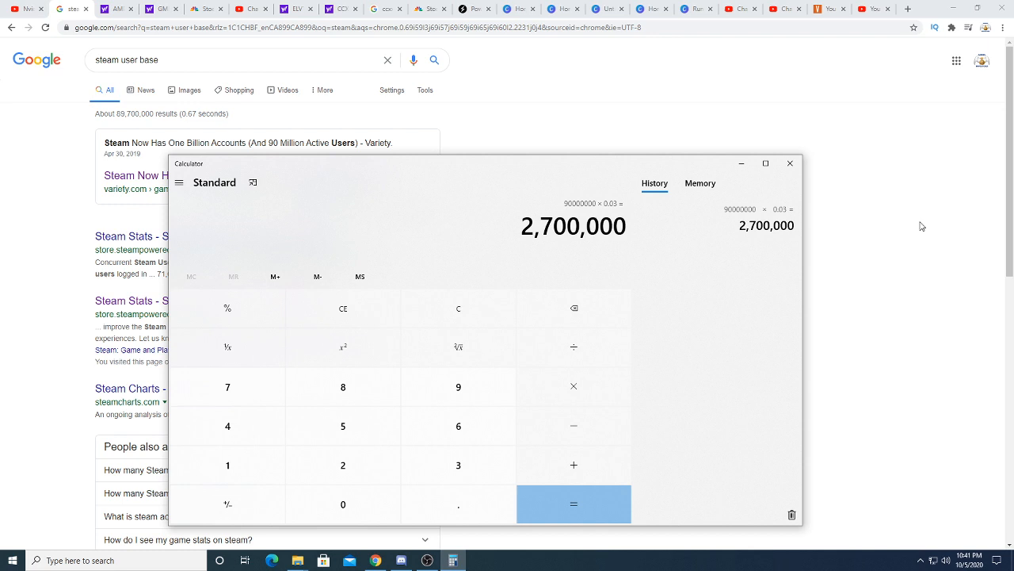
{"action": "mouse_move", "coordinate": [935, 236]}
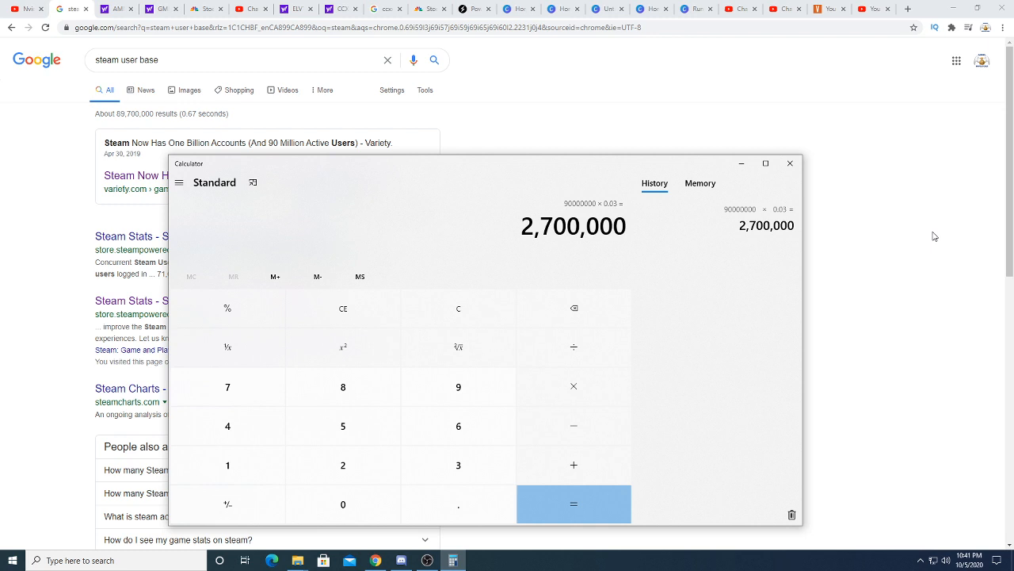
{"action": "mouse_move", "coordinate": [910, 225]}
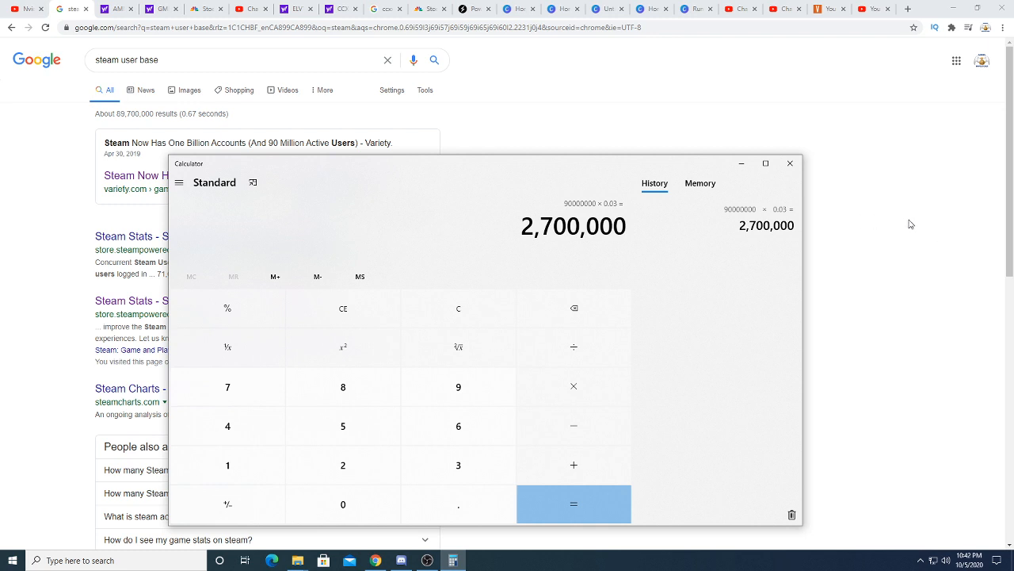
{"action": "mouse_move", "coordinate": [3, 150]}
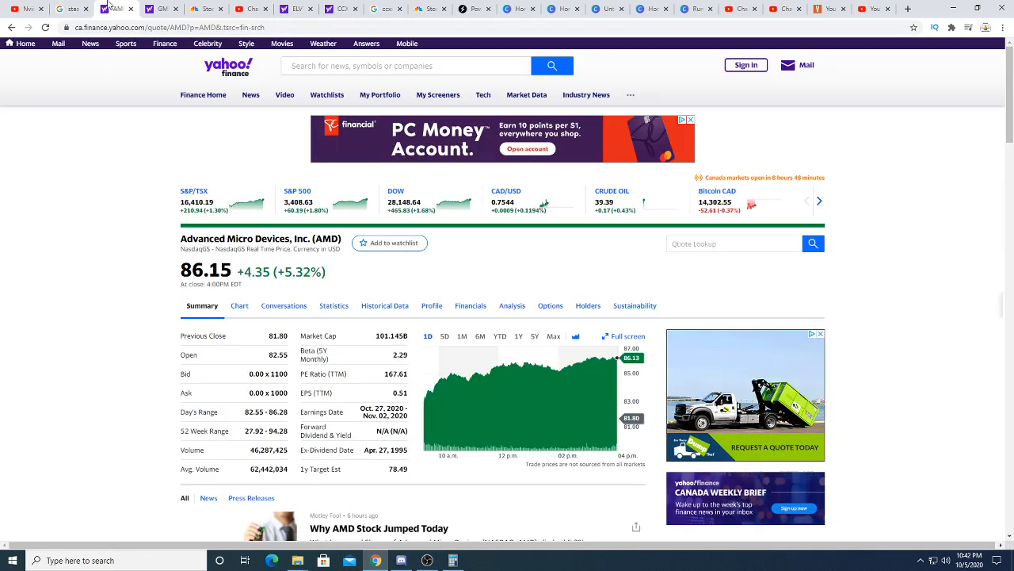
{"action": "left_click", "coordinate": [238, 305]}
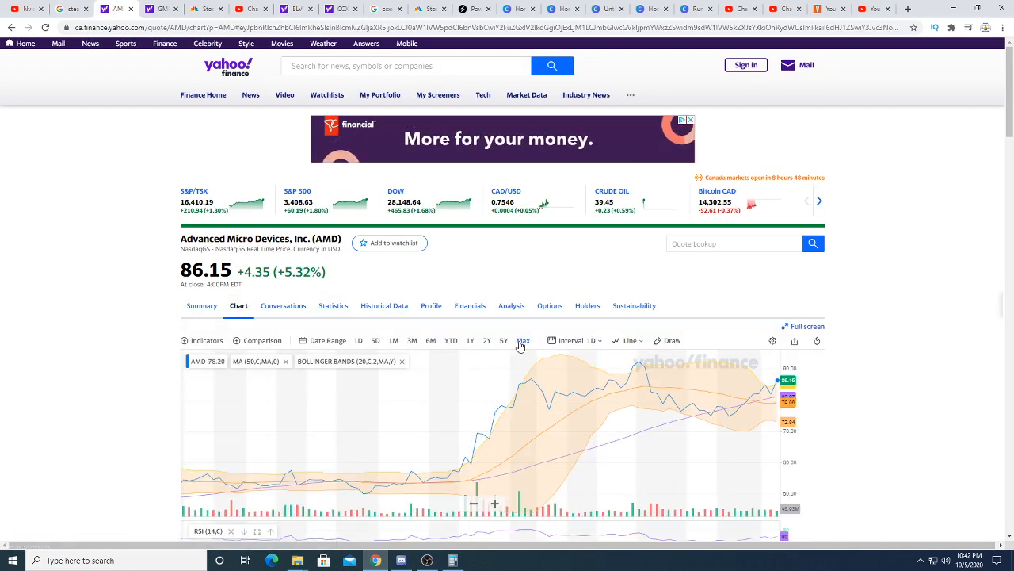
{"action": "left_click", "coordinate": [523, 339]}
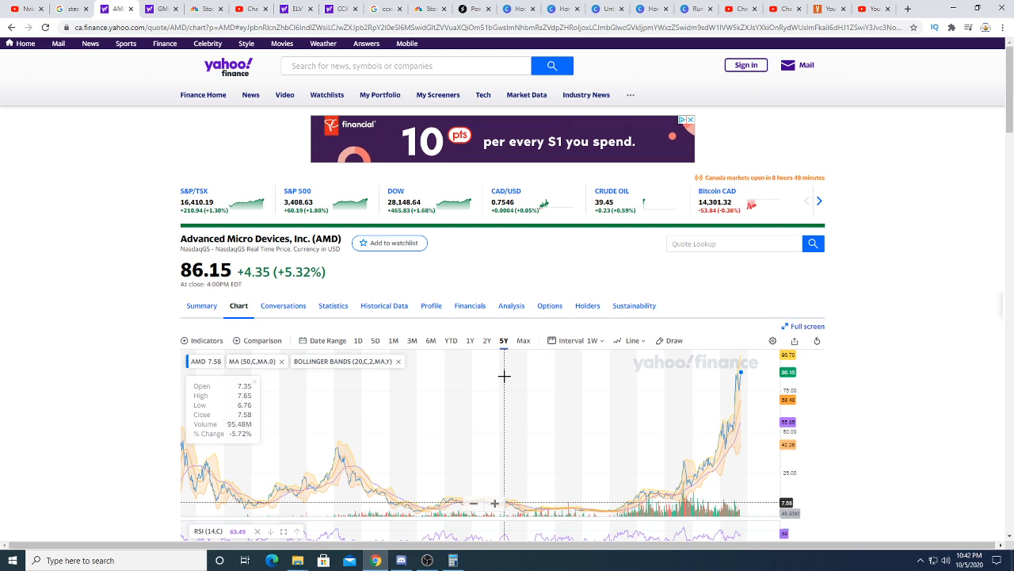
{"action": "mouse_move", "coordinate": [418, 428]}
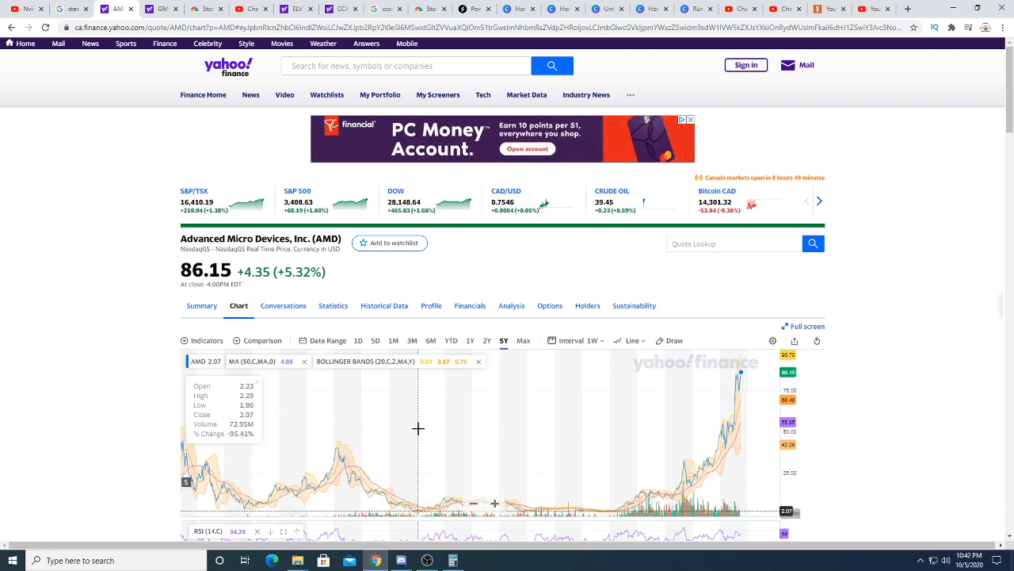
{"action": "mouse_move", "coordinate": [419, 431]}
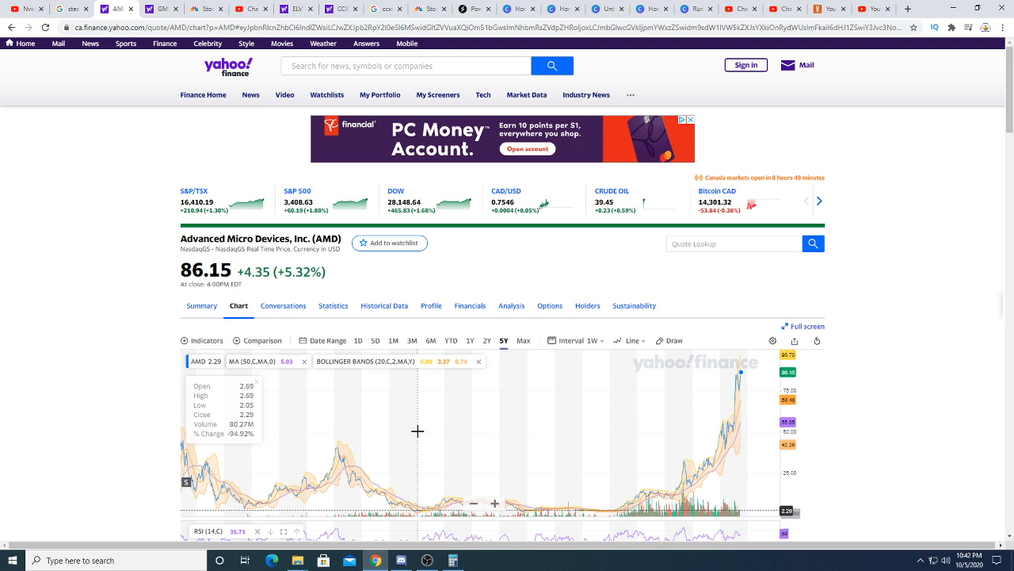
{"action": "mouse_move", "coordinate": [418, 429]}
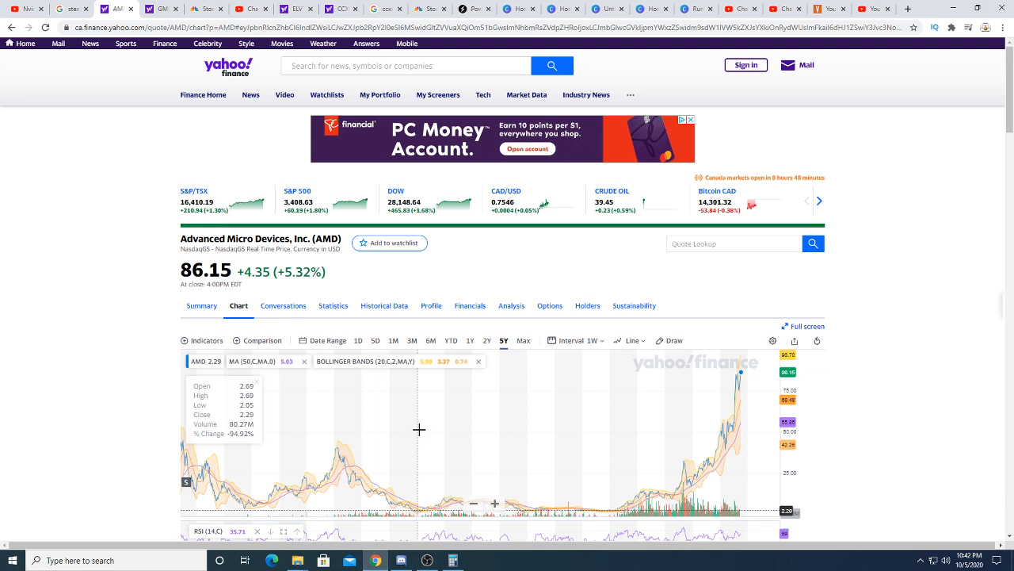
{"action": "mouse_move", "coordinate": [469, 433]}
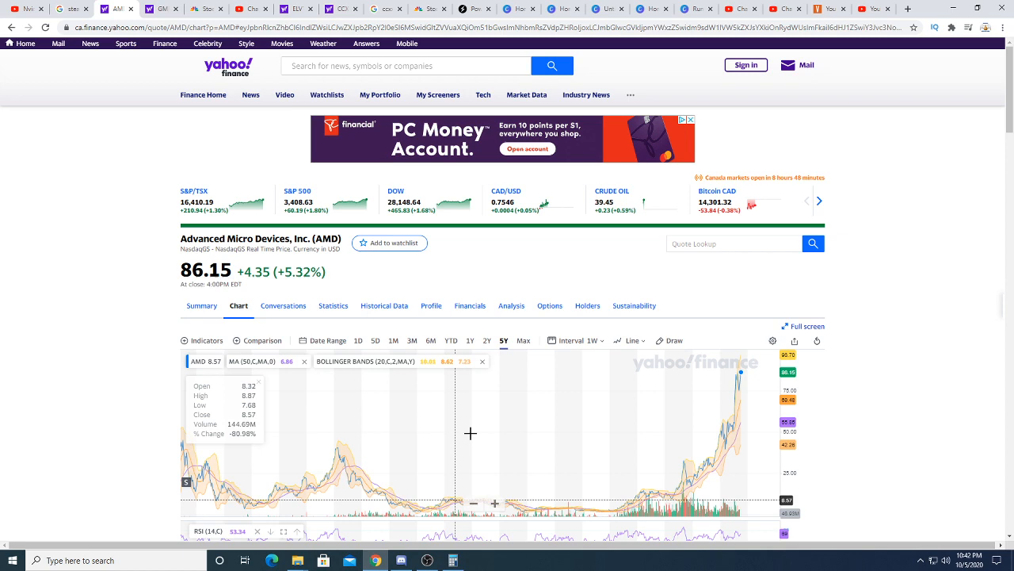
{"action": "mouse_move", "coordinate": [528, 444]}
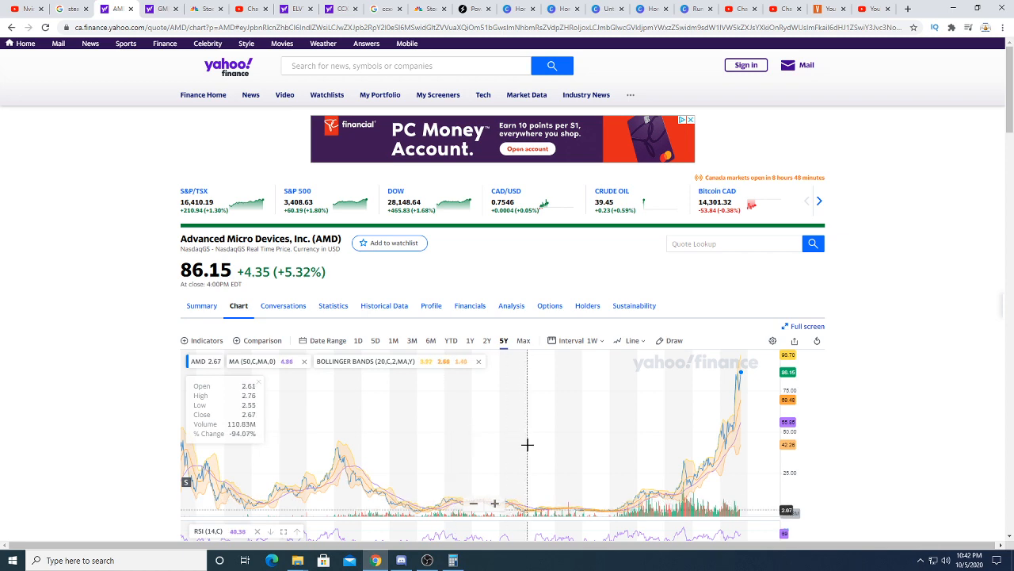
{"action": "scroll", "scroll_direction": "down", "scroll_amount": 3}
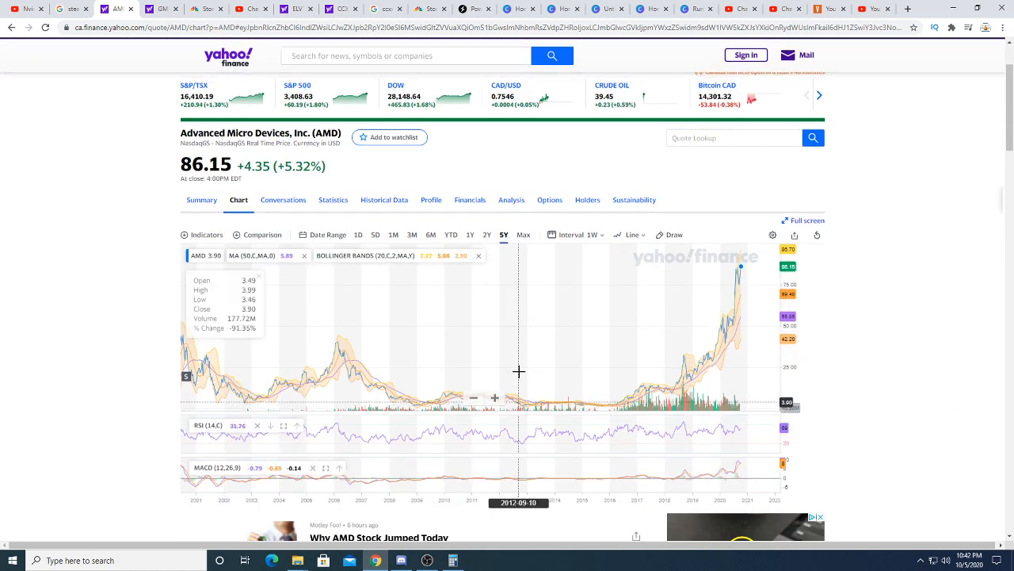
{"action": "mouse_move", "coordinate": [530, 371]}
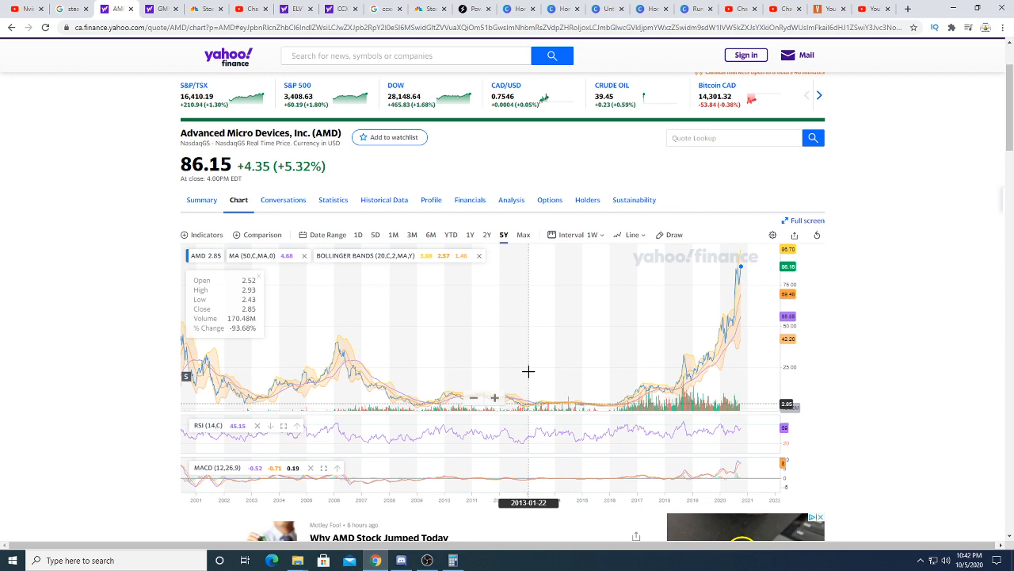
{"action": "mouse_move", "coordinate": [529, 370]}
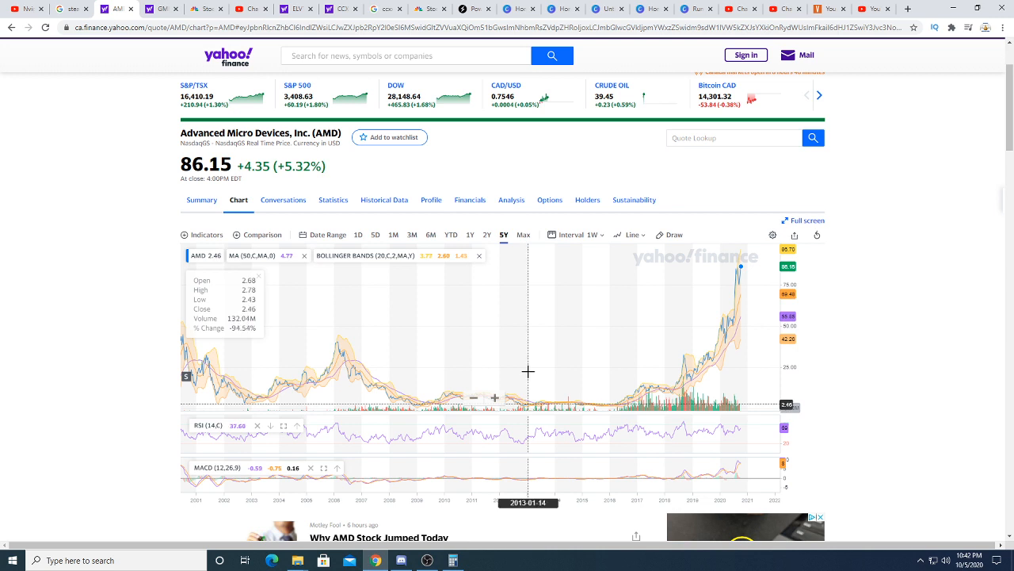
{"action": "mouse_move", "coordinate": [539, 368]}
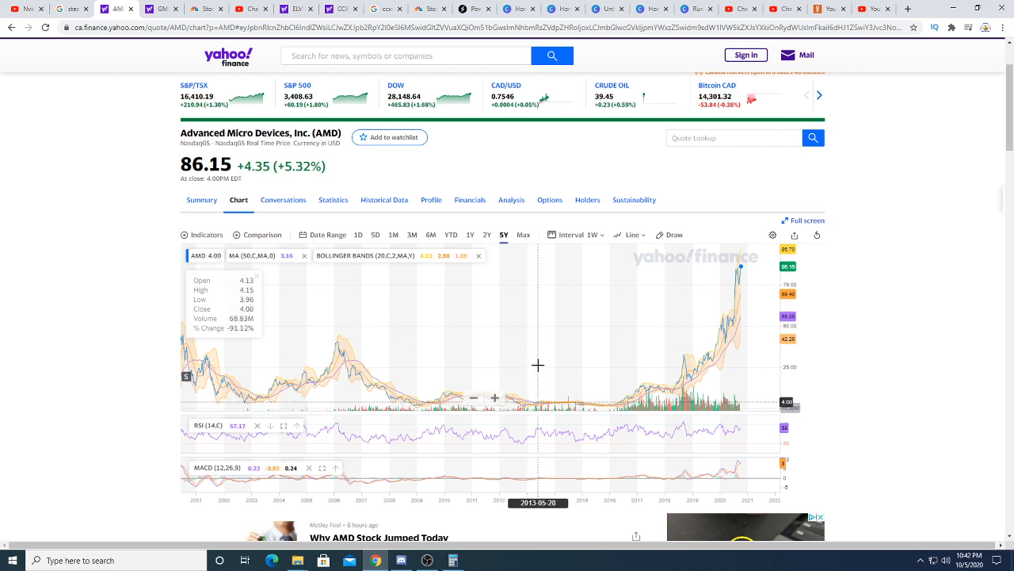
{"action": "mouse_move", "coordinate": [542, 364]}
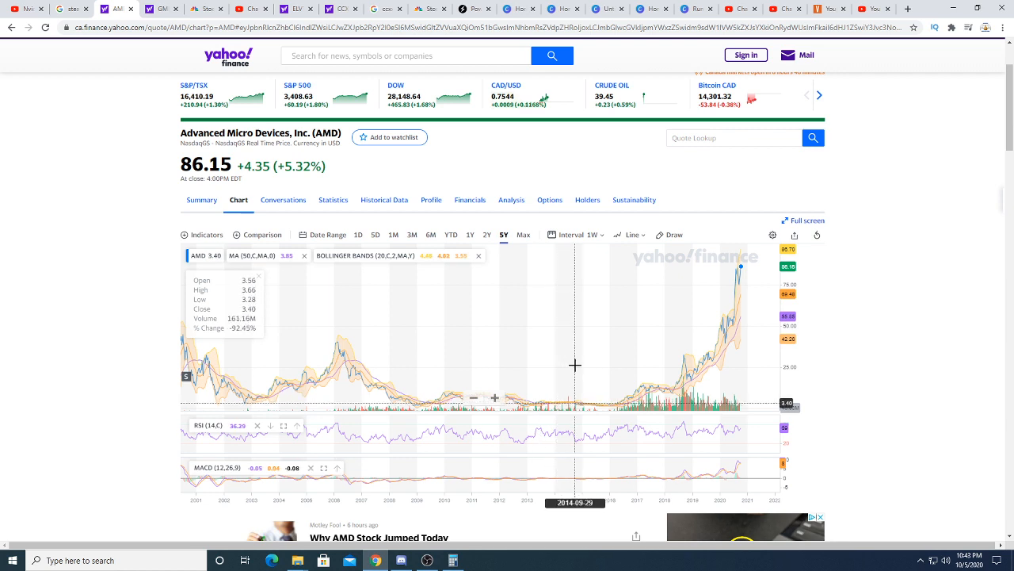
{"action": "mouse_move", "coordinate": [596, 371]}
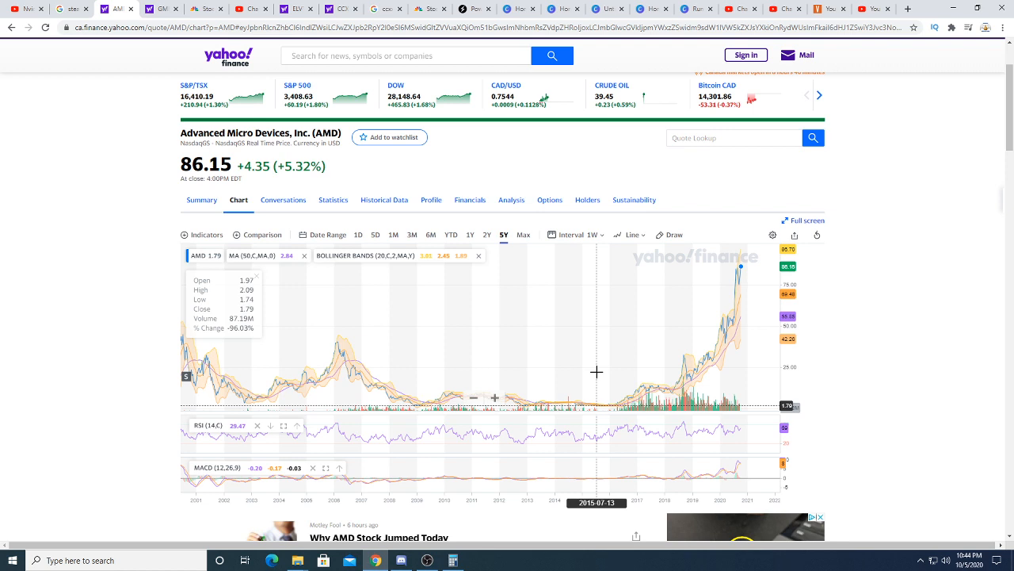
{"action": "mouse_move", "coordinate": [726, 309]}
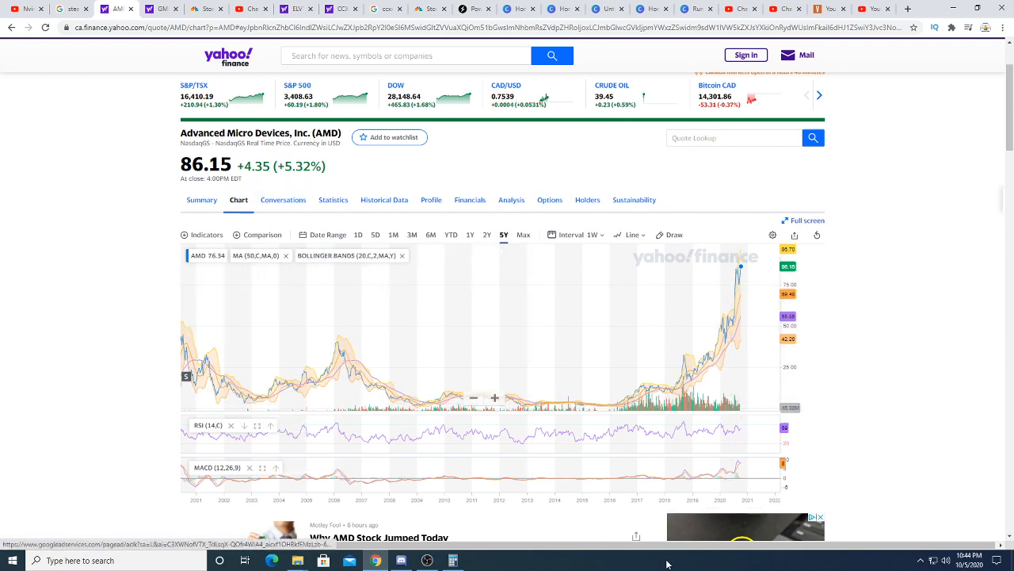
Load the GameStop (GME) quote page and switch to its interactive chart
{"action": "left_click", "coordinate": [454, 561]}
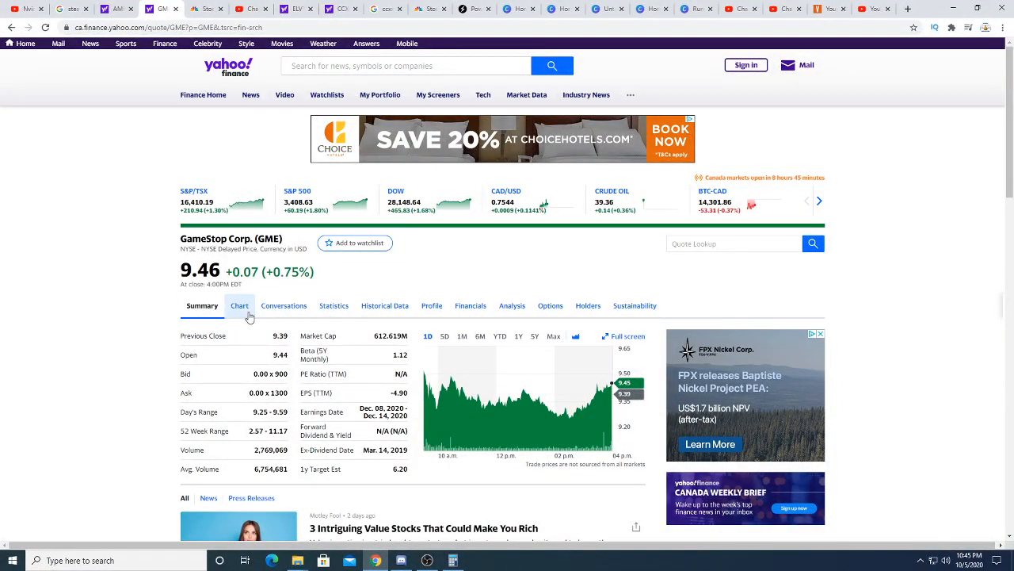
{"action": "left_click", "coordinate": [238, 304]}
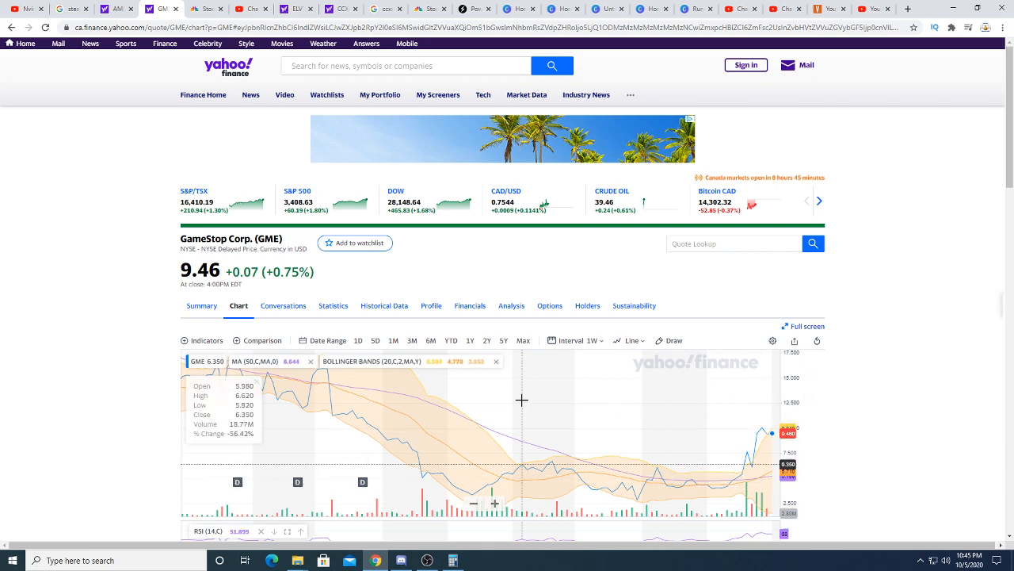
{"action": "mouse_move", "coordinate": [621, 411]}
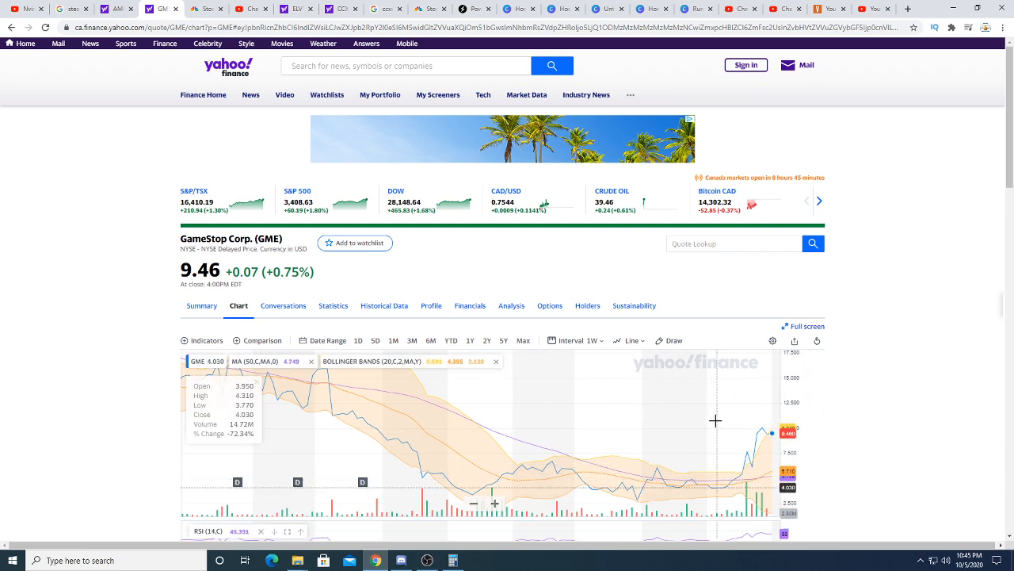
{"action": "mouse_move", "coordinate": [732, 416]}
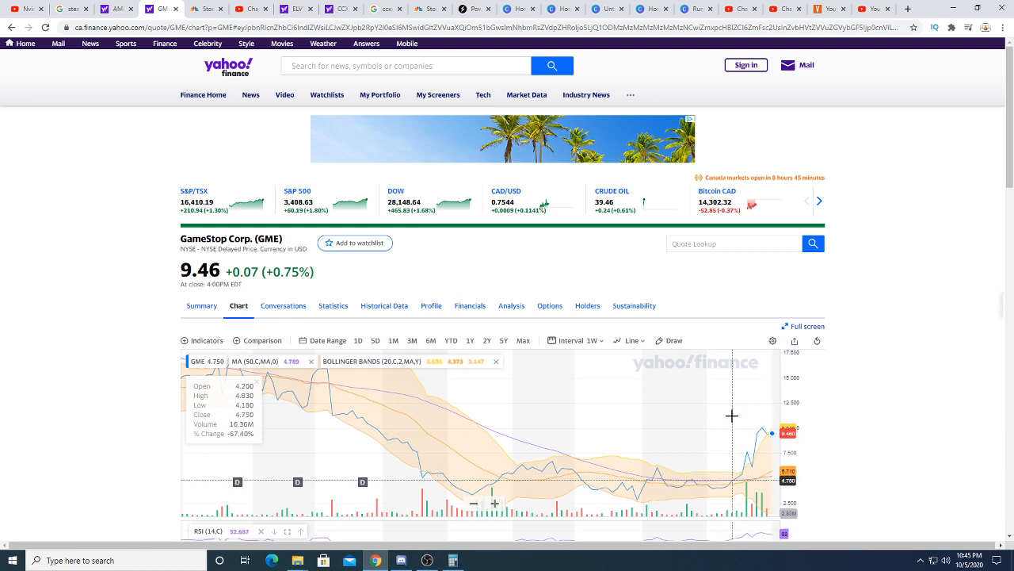
{"action": "mouse_move", "coordinate": [641, 425]}
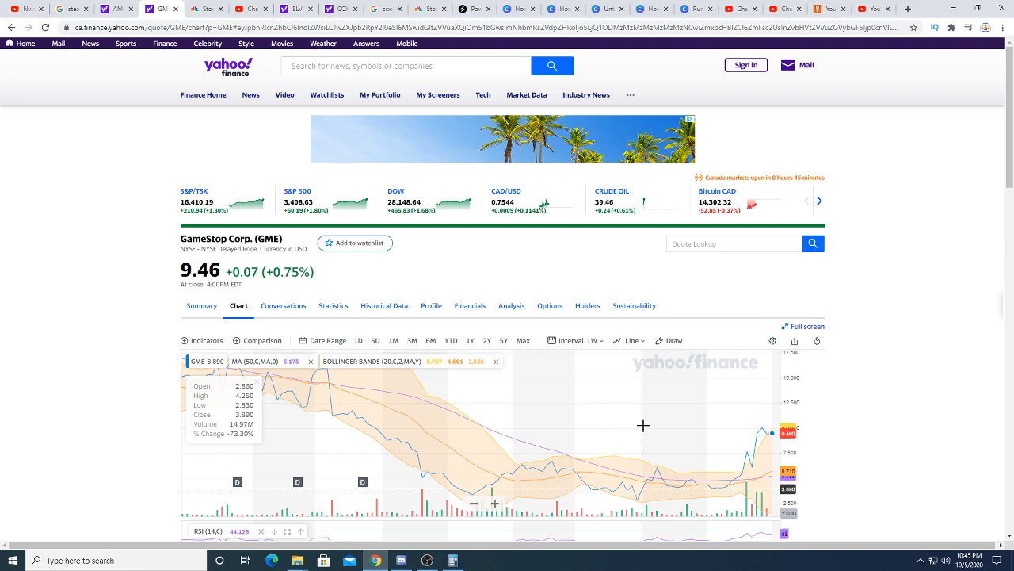
{"action": "mouse_move", "coordinate": [719, 409]}
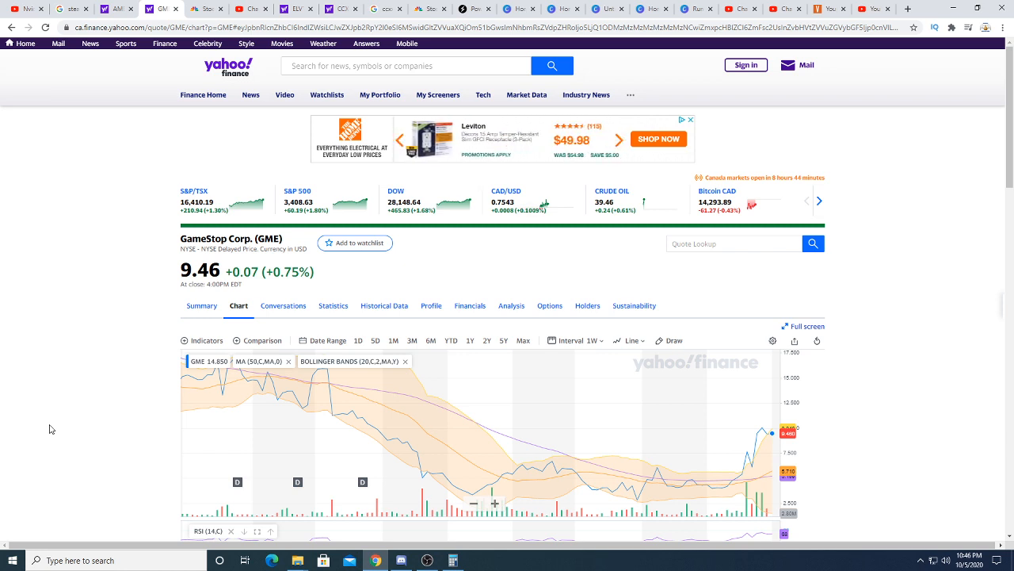
{"action": "mouse_move", "coordinate": [30, 418]}
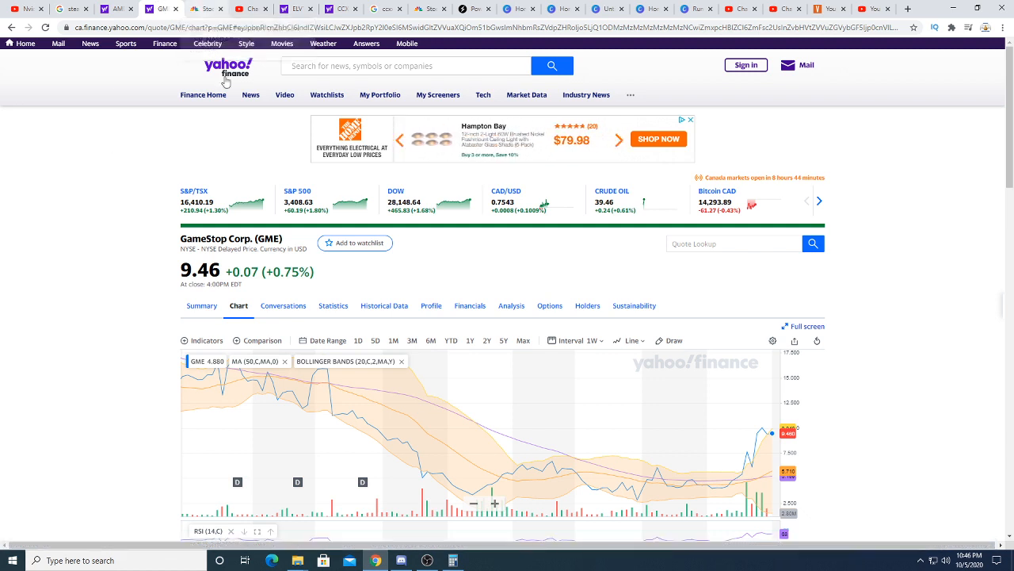
{"action": "mouse_move", "coordinate": [672, 505]}
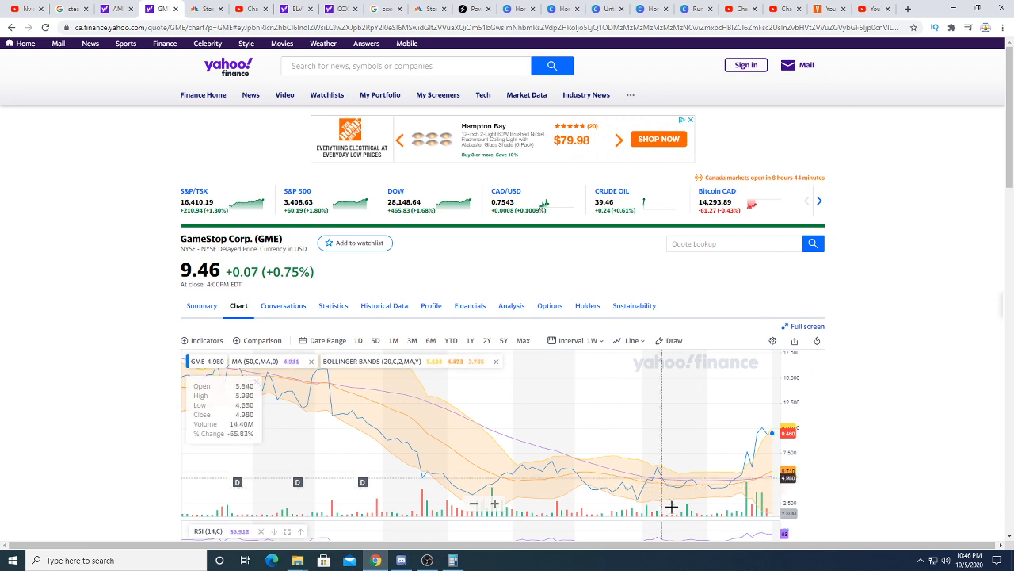